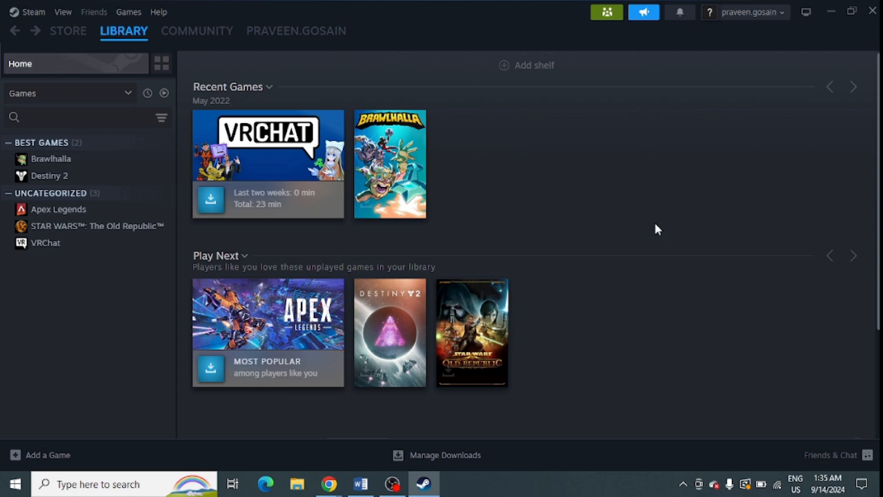
Open VRChat's Properties from the library and select its empty Launch Options field
left_click(124, 31)
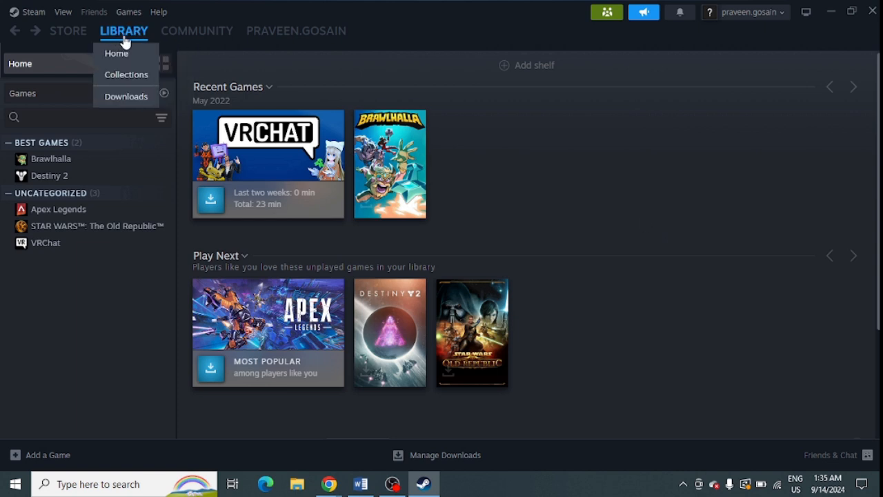
mouse_move(56, 39)
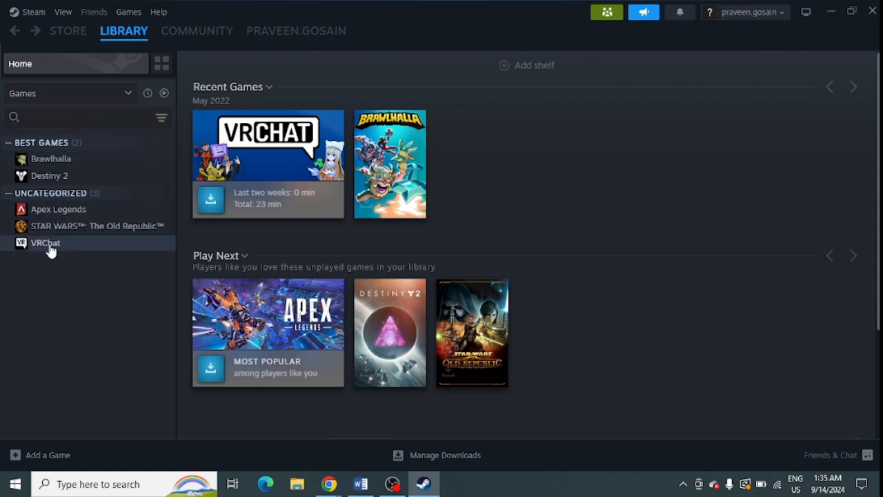
right_click(46, 242)
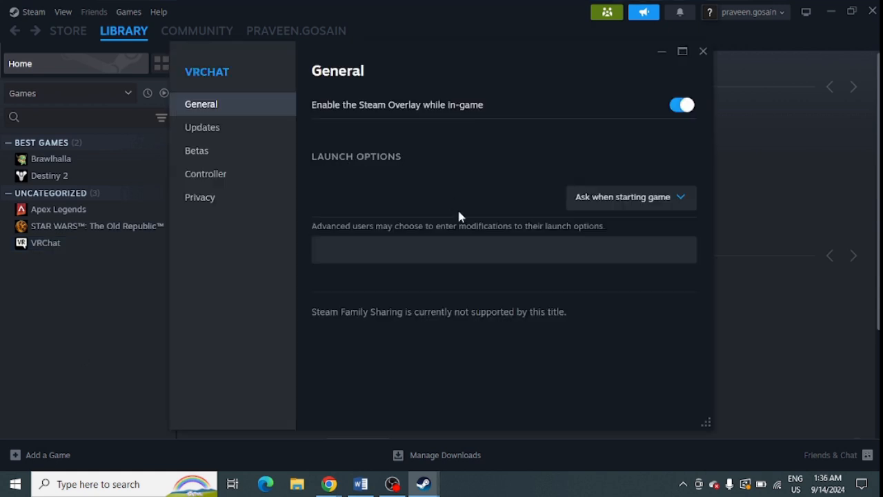
left_click(504, 249)
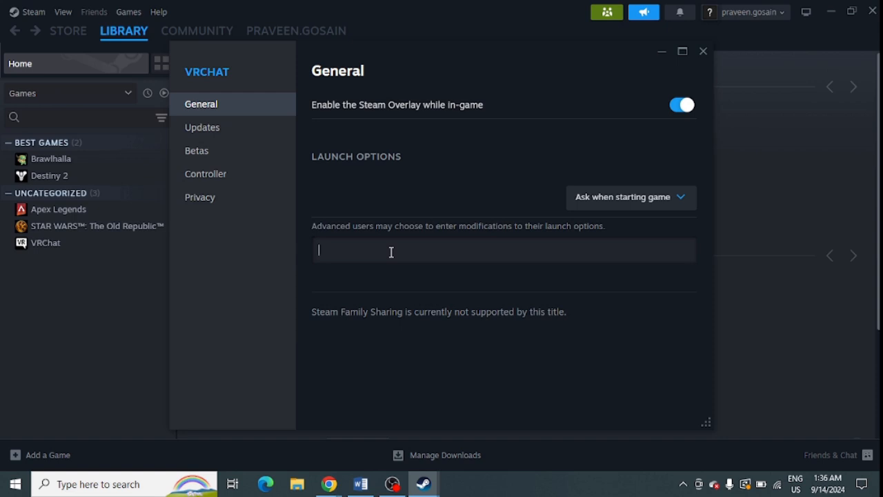
Enter -dx11 as VRChat's launch option
type("-")
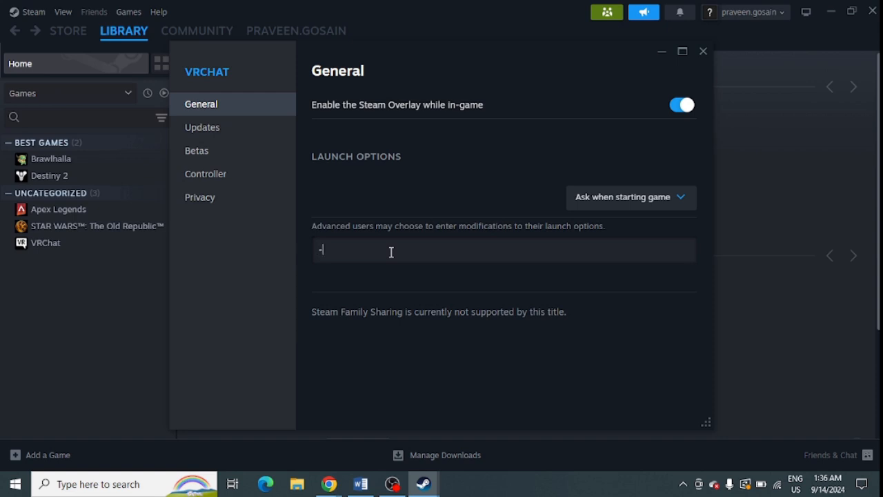
type("dx")
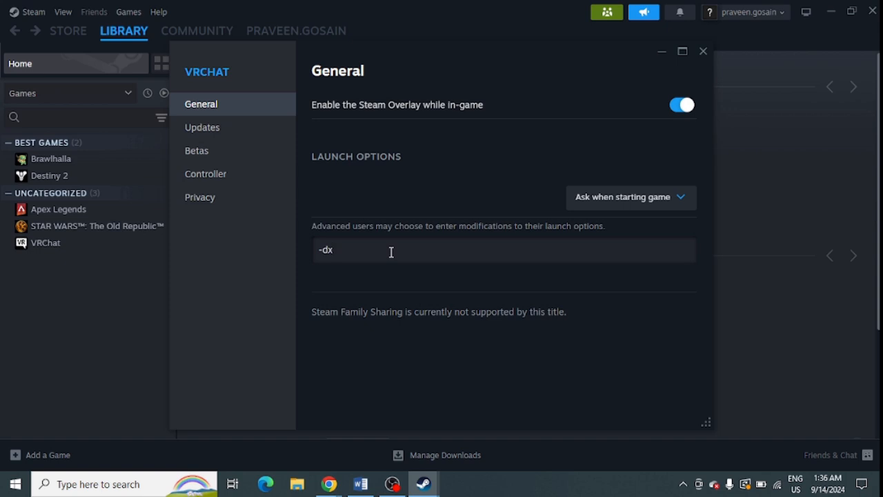
type("11")
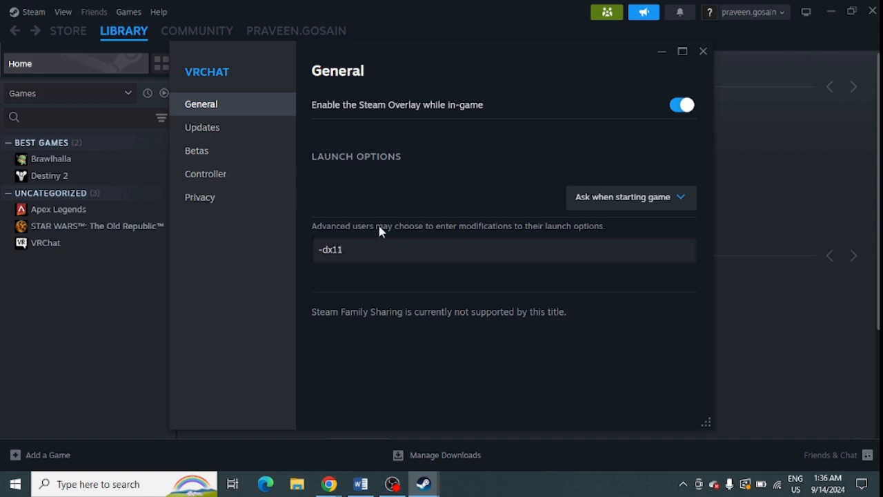
mouse_move(648, 92)
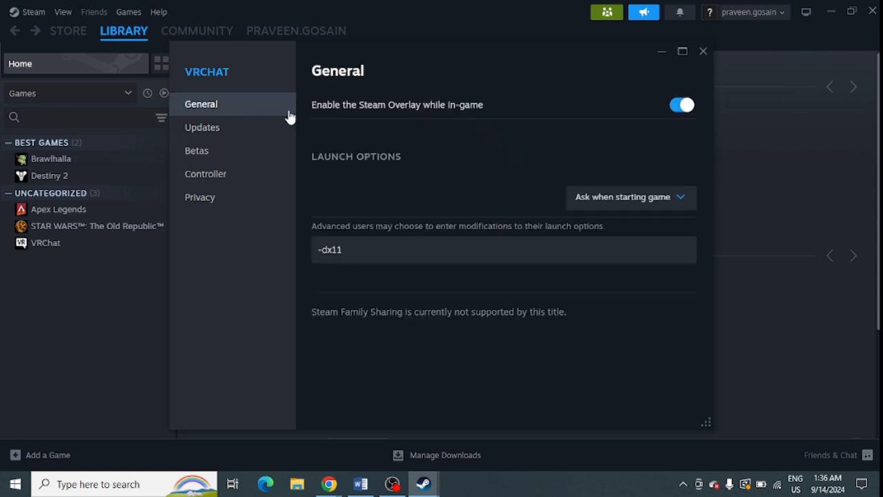
Close VRChat's Properties window and reopen it from the library
left_click(702, 51)
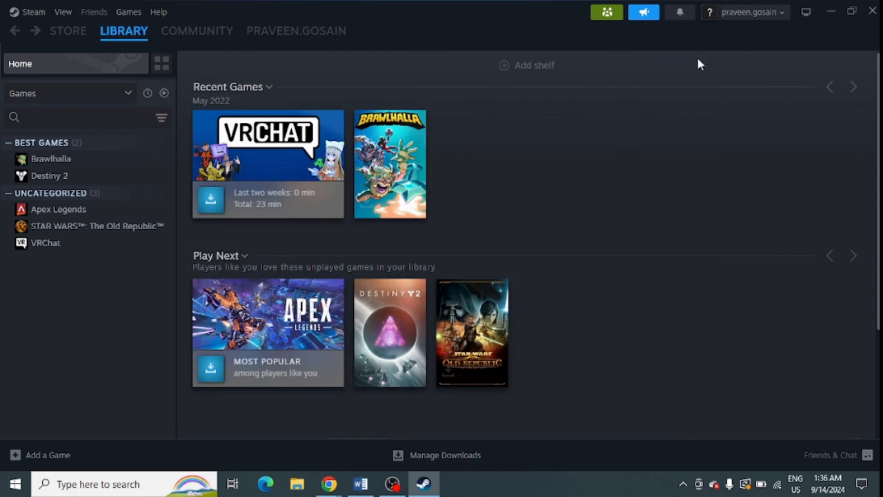
mouse_move(47, 242)
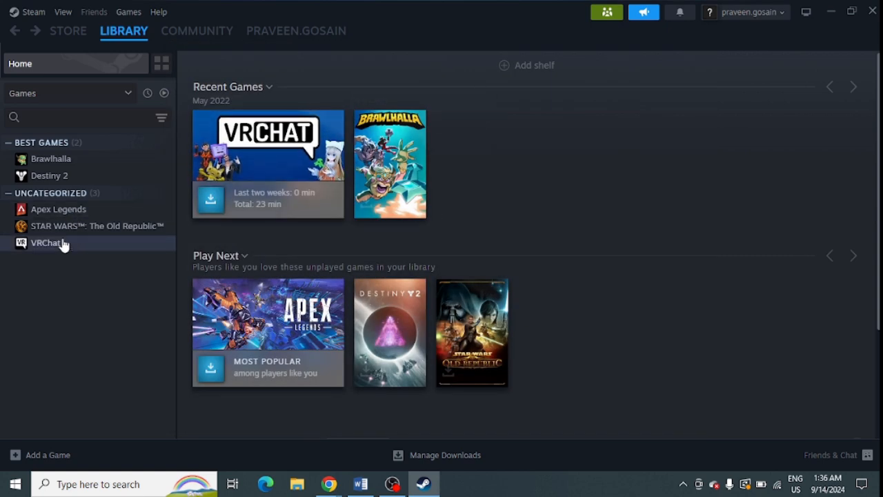
right_click(45, 243)
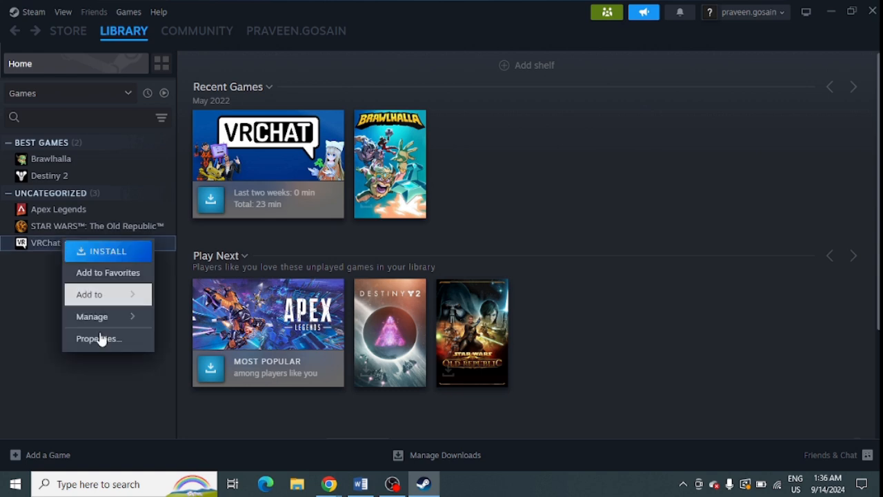
left_click(98, 338)
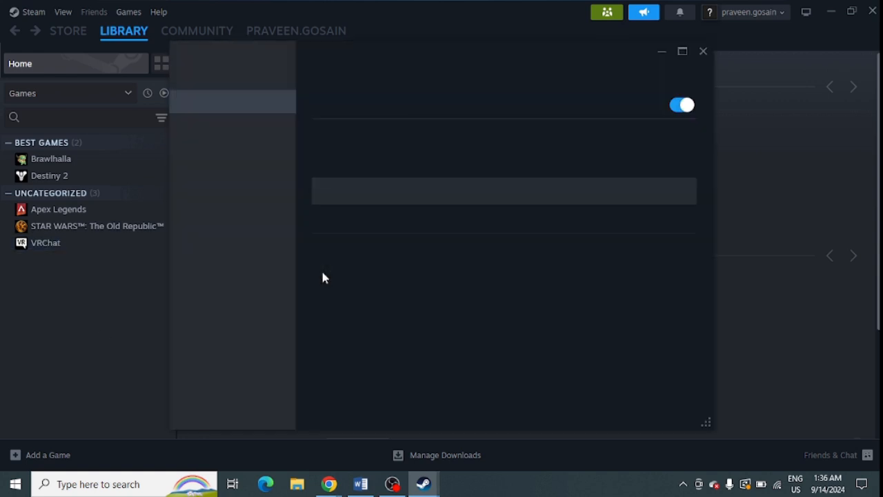
Change VRChat's launch option to -dx12, checking Updates before returning to General
type("-dx11")
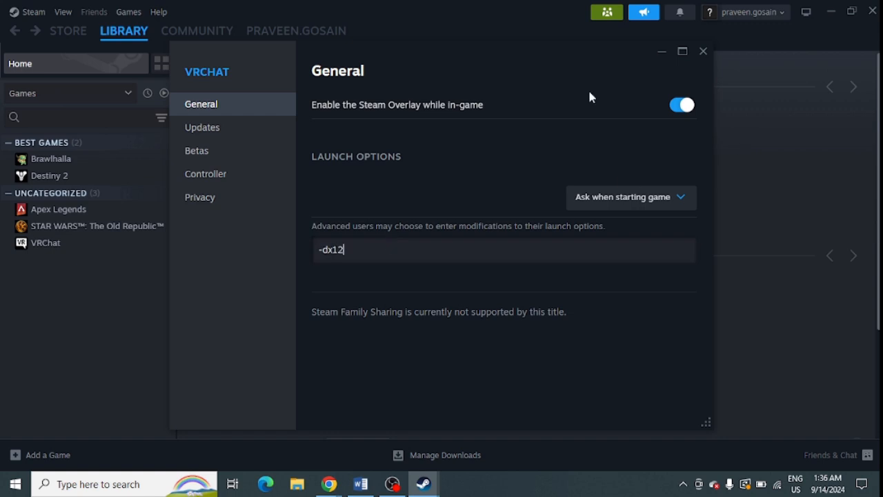
left_click(202, 127)
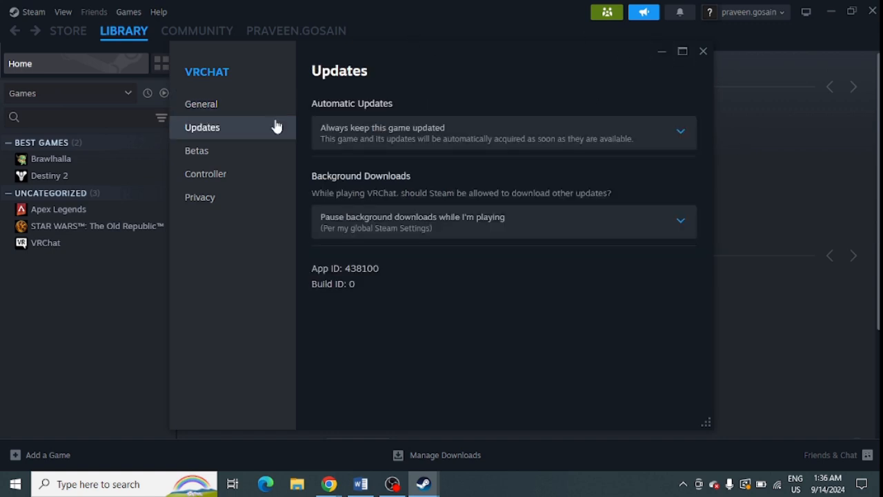
left_click(200, 103)
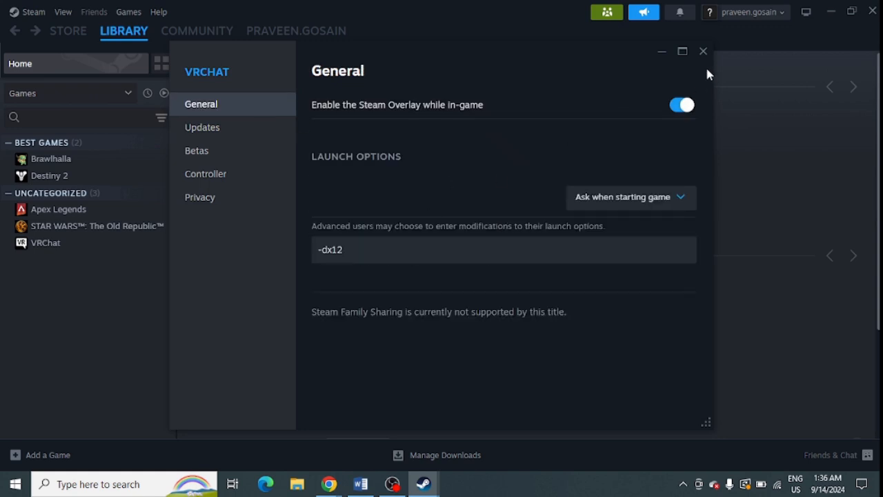